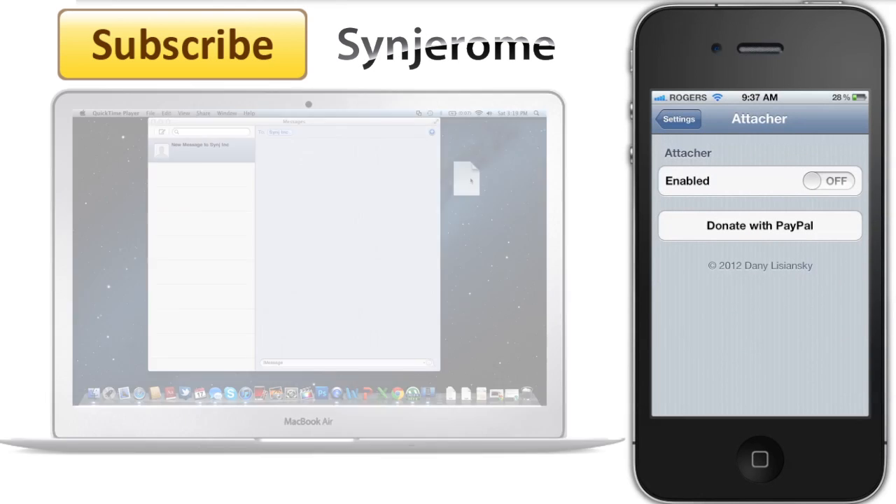
- Send the 110 KB .deb package into the Messages conversation with the iPhone
{"action": "left_click", "coordinate": [828, 180]}
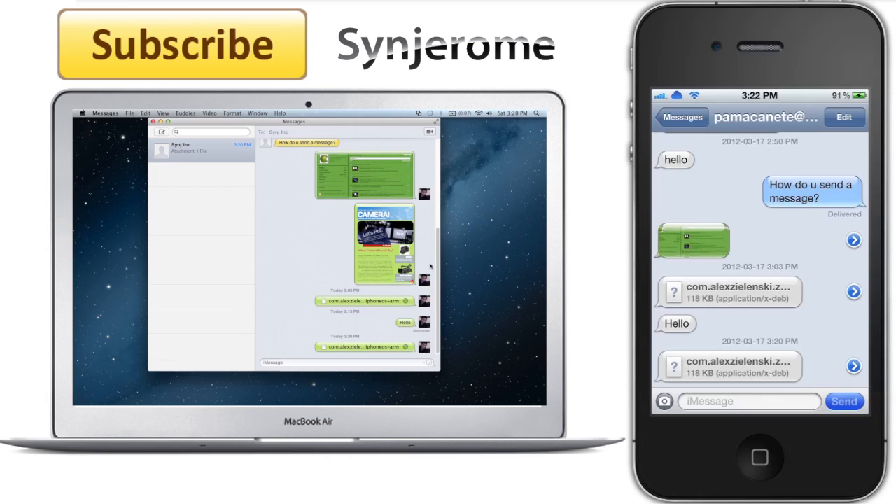
{"action": "mouse_move", "coordinate": [263, 294]}
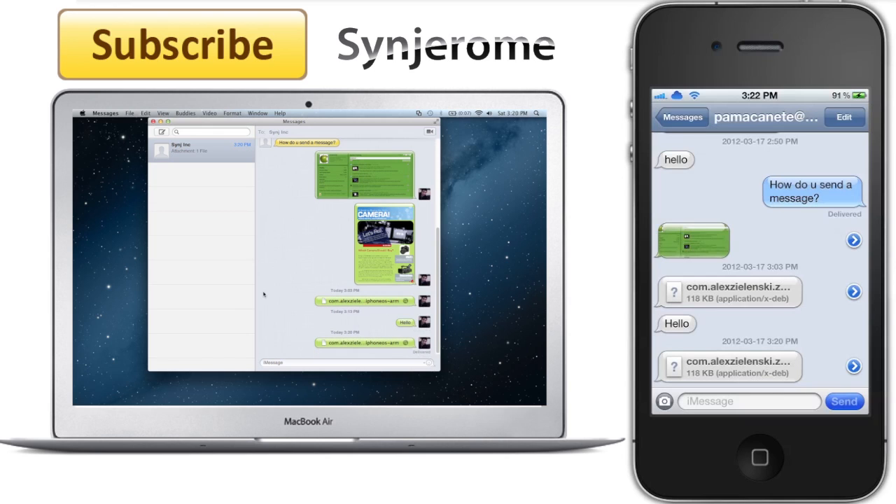
- Preview the received 121 KB Debian package and bring up the Open In choices (iFile, Evernote)
{"action": "left_click", "coordinate": [728, 293]}
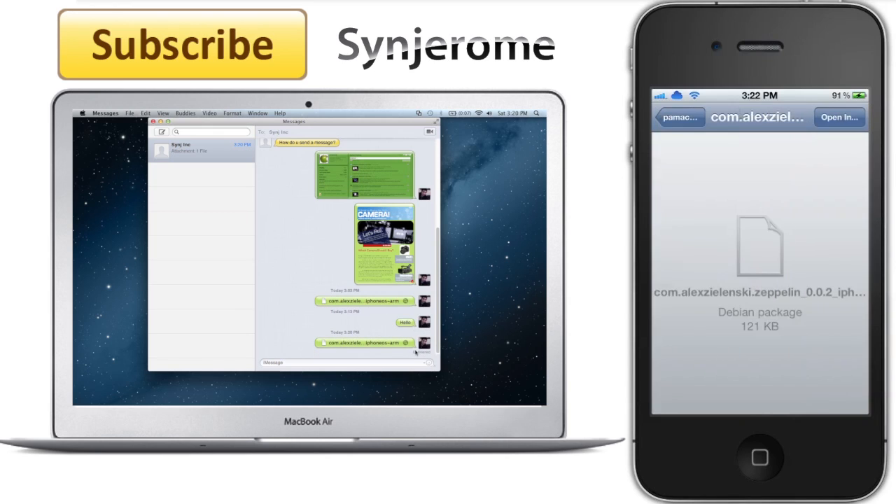
{"action": "left_click", "coordinate": [838, 117]}
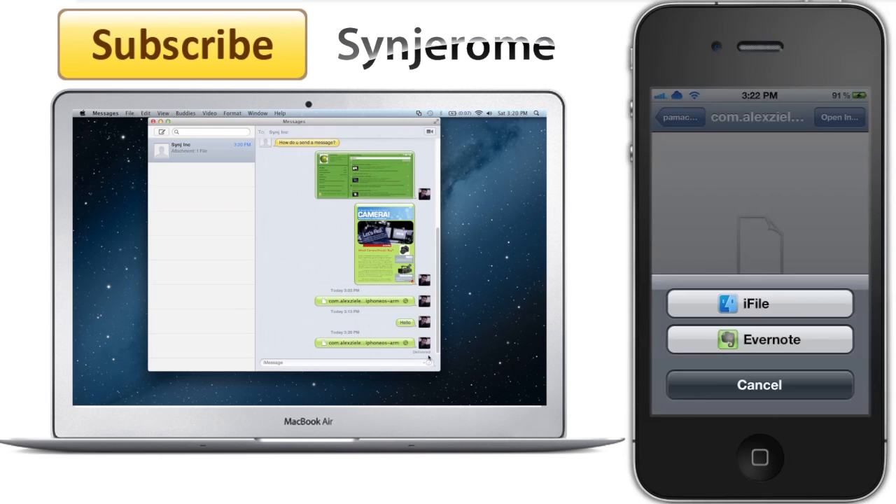
{"action": "mouse_move", "coordinate": [350, 351]}
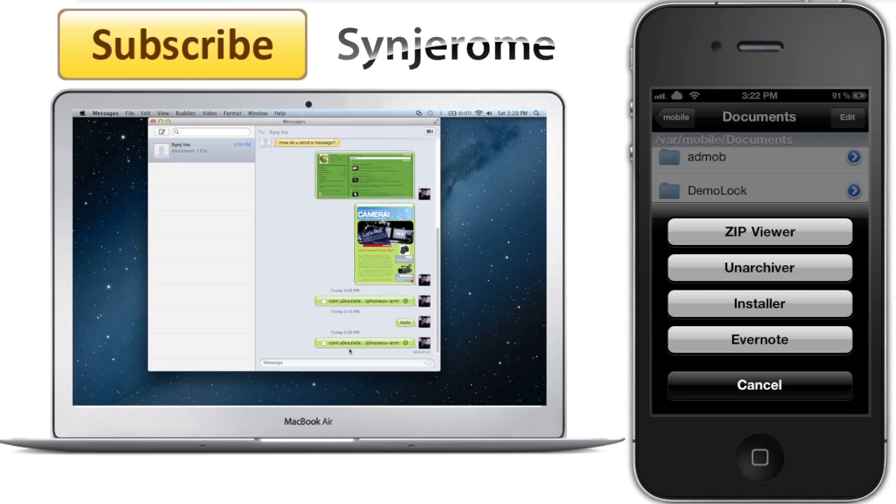
{"action": "mouse_move", "coordinate": [140, 143]}
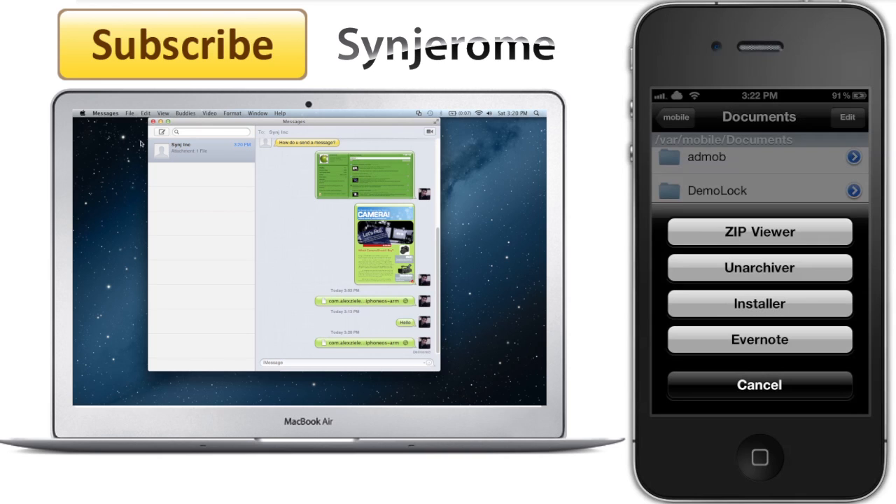